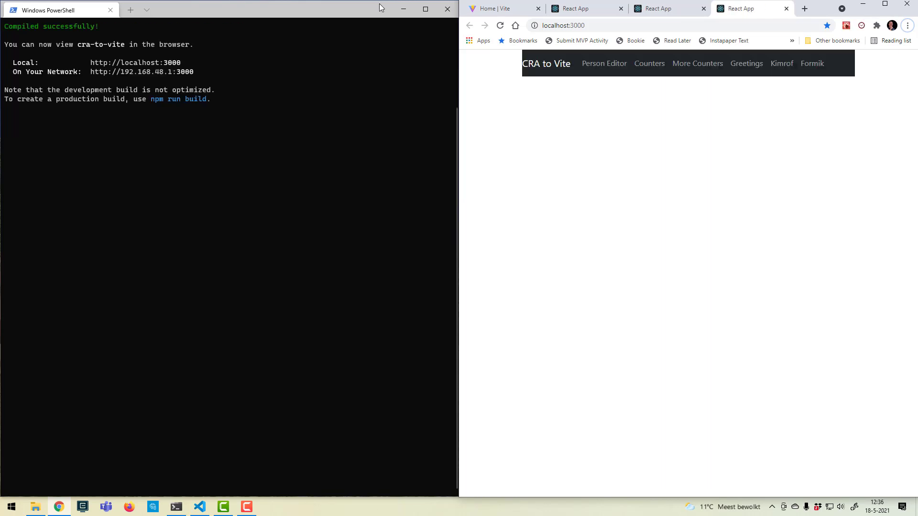
# Check the Person Editor and home pages in Chrome, then stop the npm start dev server with Ctrl+C.
pyautogui.click(604, 64)
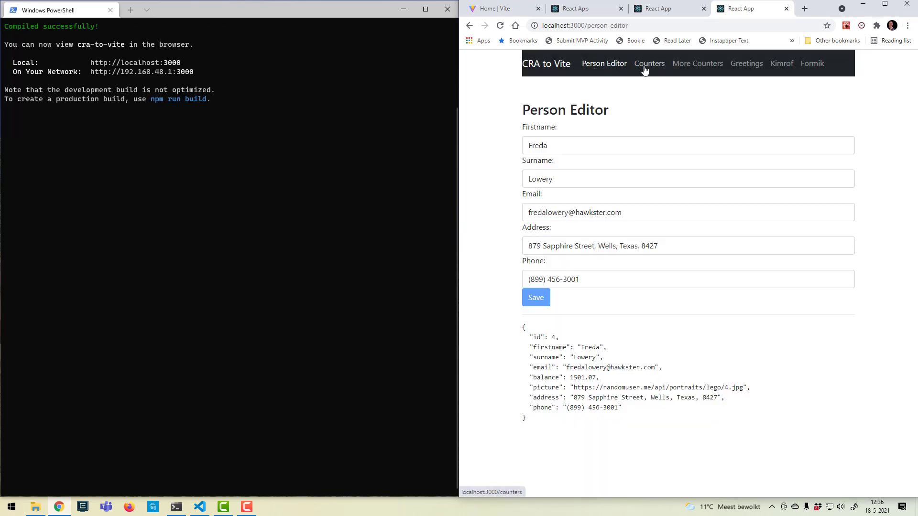
pyautogui.click(650, 63)
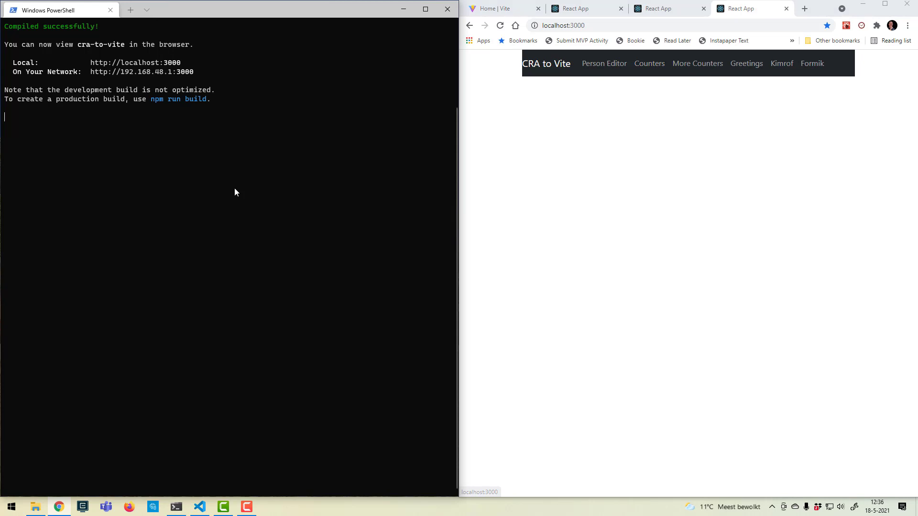
pyautogui.press('ctrl+c')
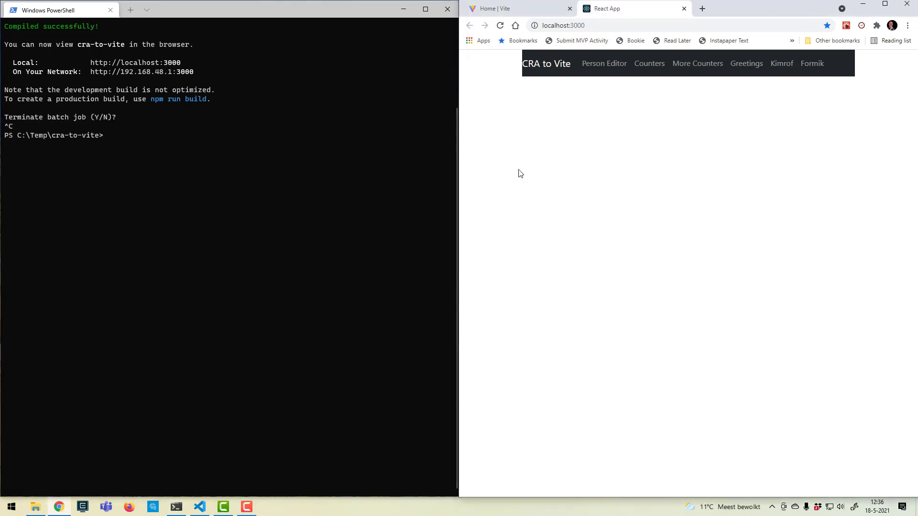
# Create vite.config.ts in VS Code with defineConfig registering the reactRefresh plugin, then return to the terminal.
pyautogui.click(519, 8)
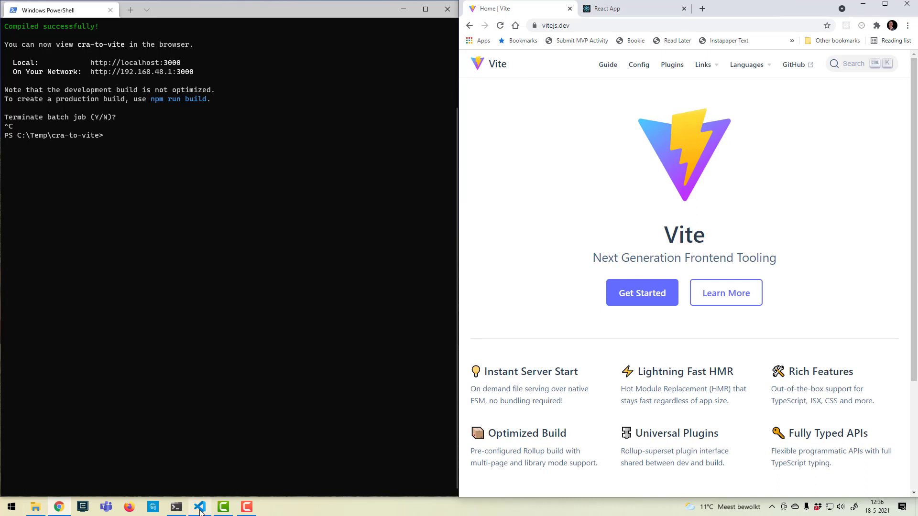
pyautogui.click(199, 506)
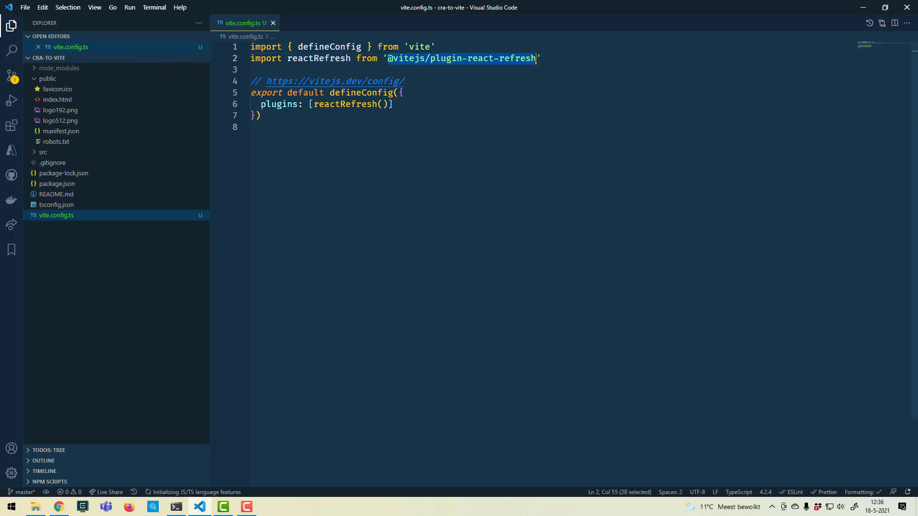
pyautogui.click(176, 507)
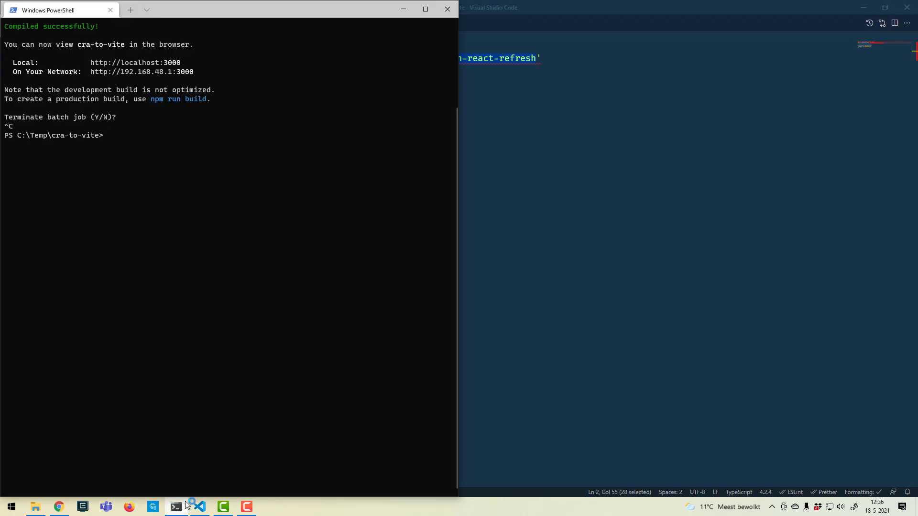
pyautogui.write('npm i @vitejs/plugin-react-refresh vite')
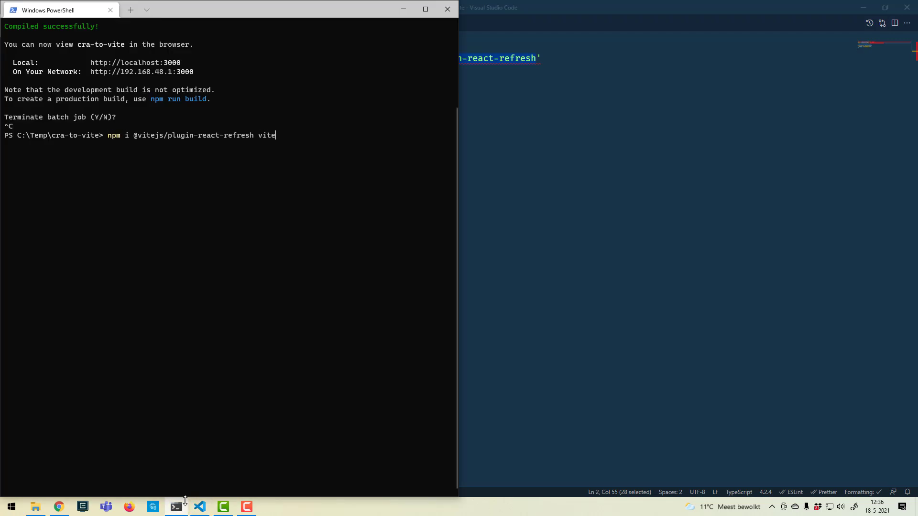
pyautogui.write('-D')
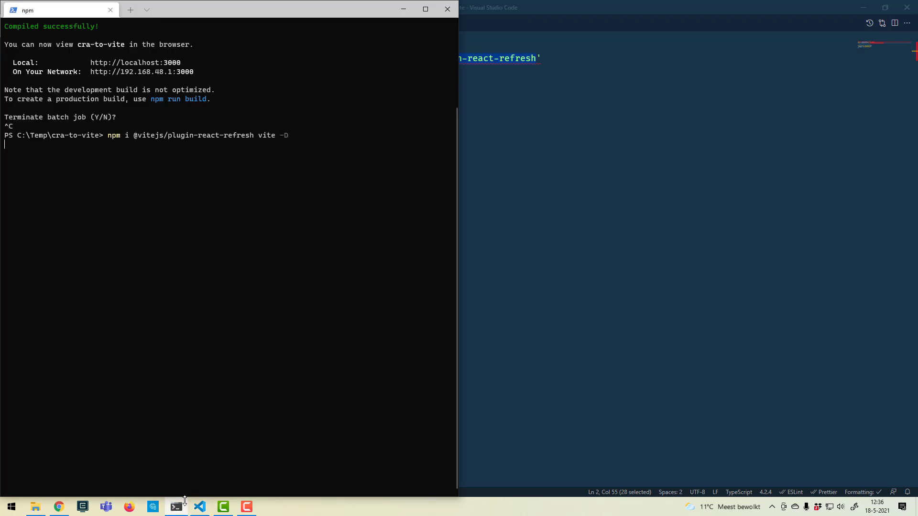
pyautogui.press('Enter')
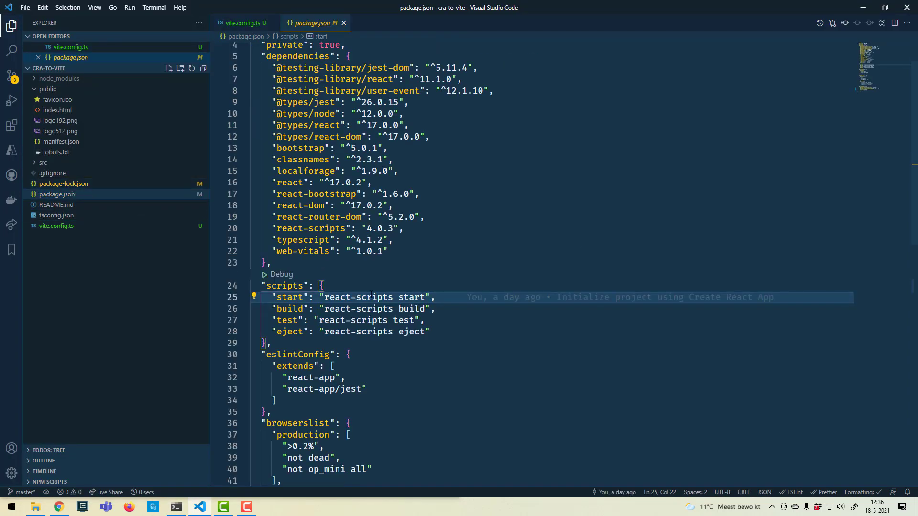
# Add "vite": "vite --open" as the first entry in package.json's scripts.
pyautogui.press('Enter')
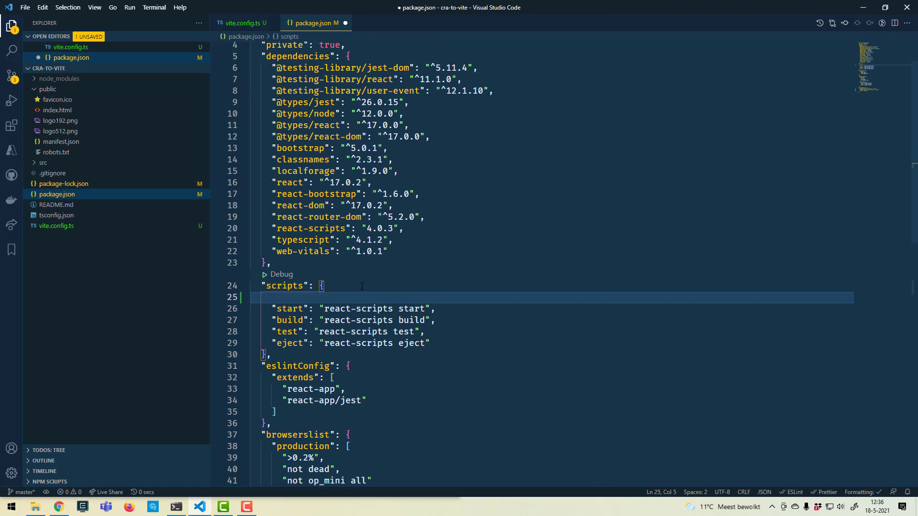
pyautogui.write('"vite"')
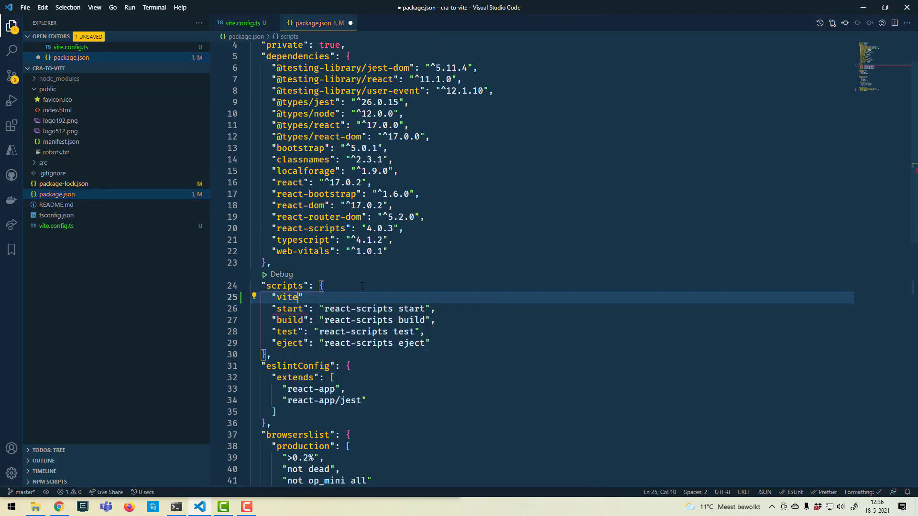
pyautogui.write('":')
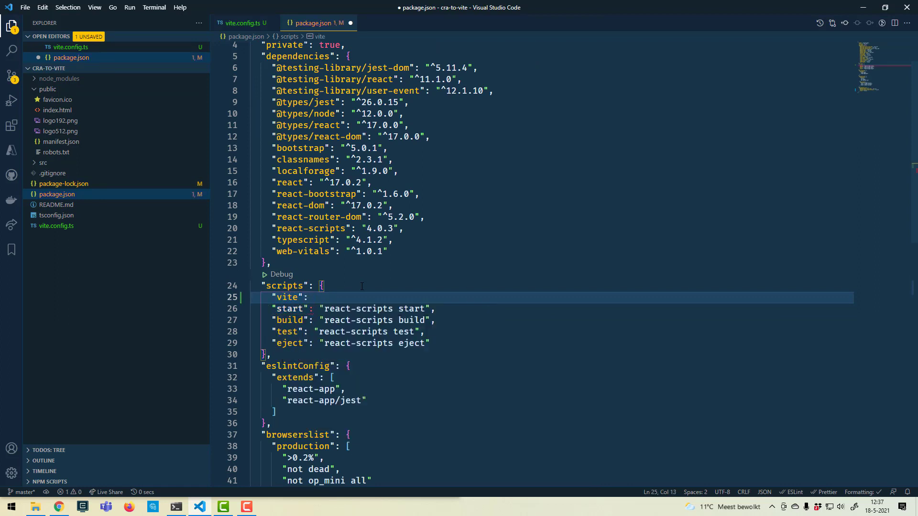
pyautogui.write('"vite"')
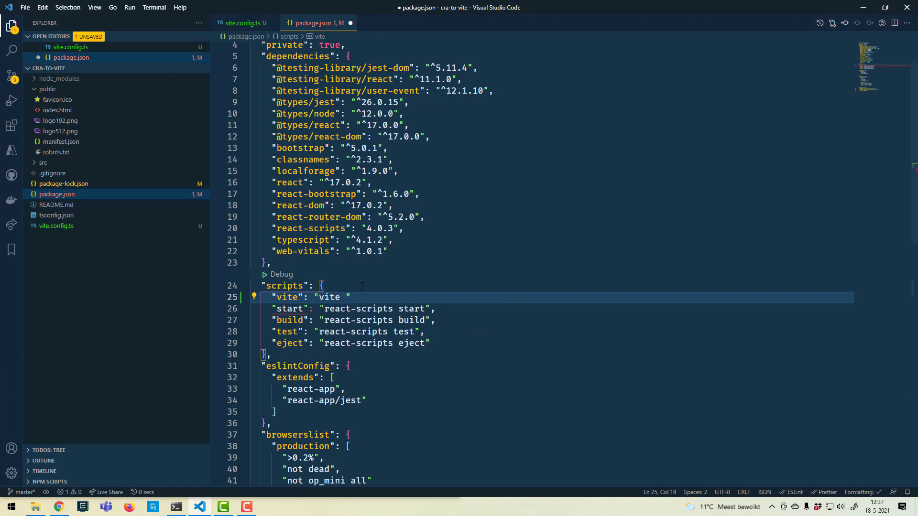
pyautogui.write('--open')
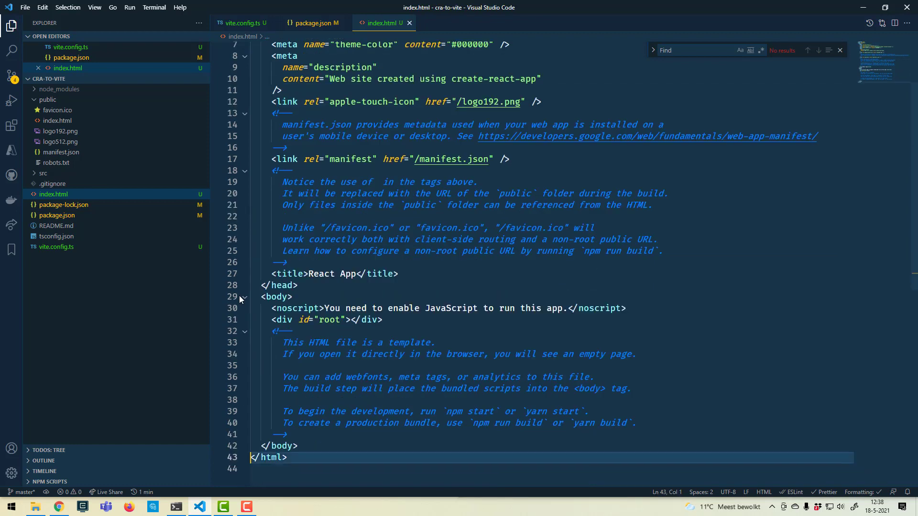
# Add <script type="module" src="/src/i..."> before </body> in index.html to reference the entry file.
pyautogui.write('<scr')
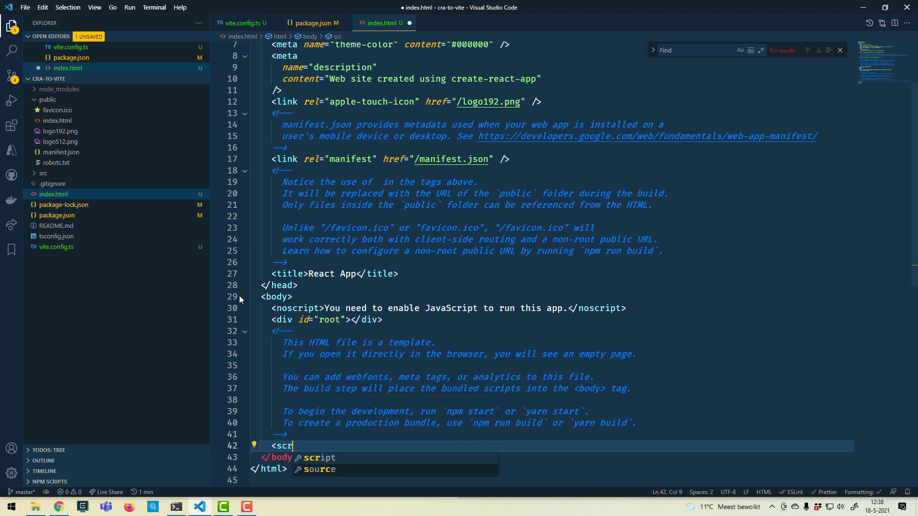
pyautogui.write('ipt ty')
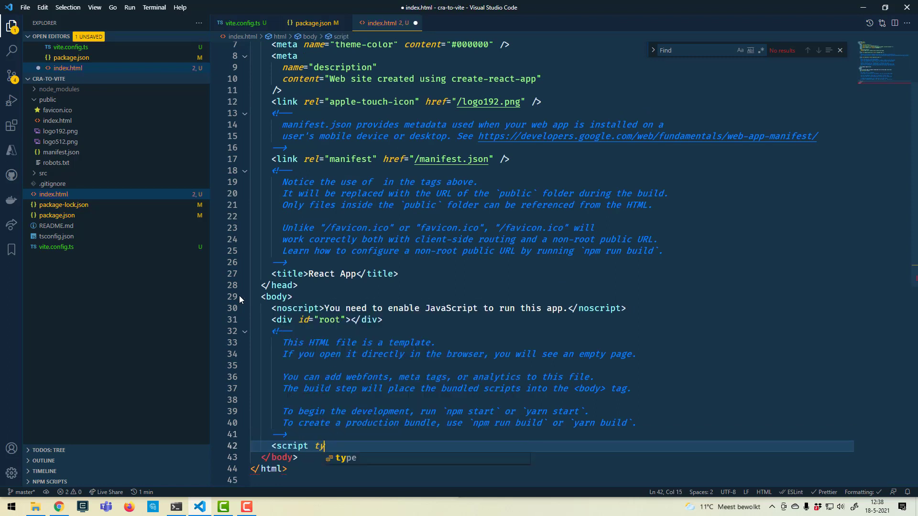
pyautogui.write('pe="mo"')
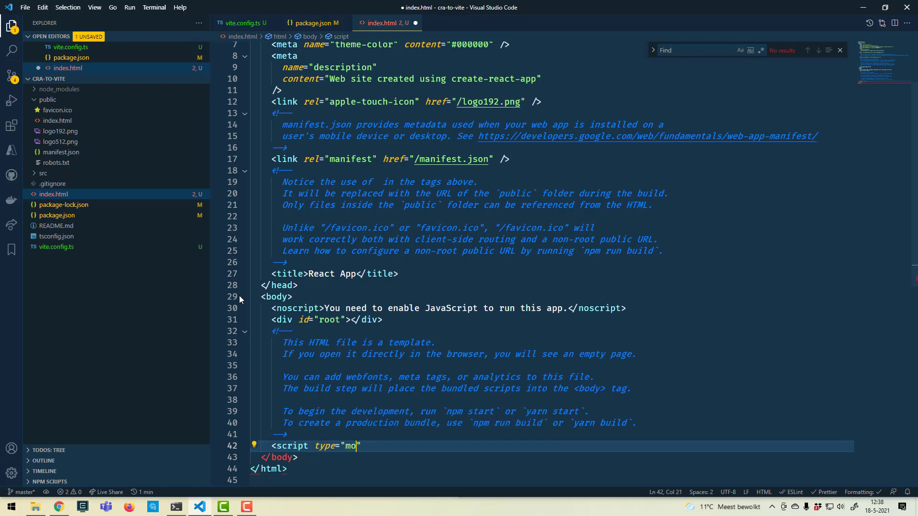
pyautogui.write('dule')
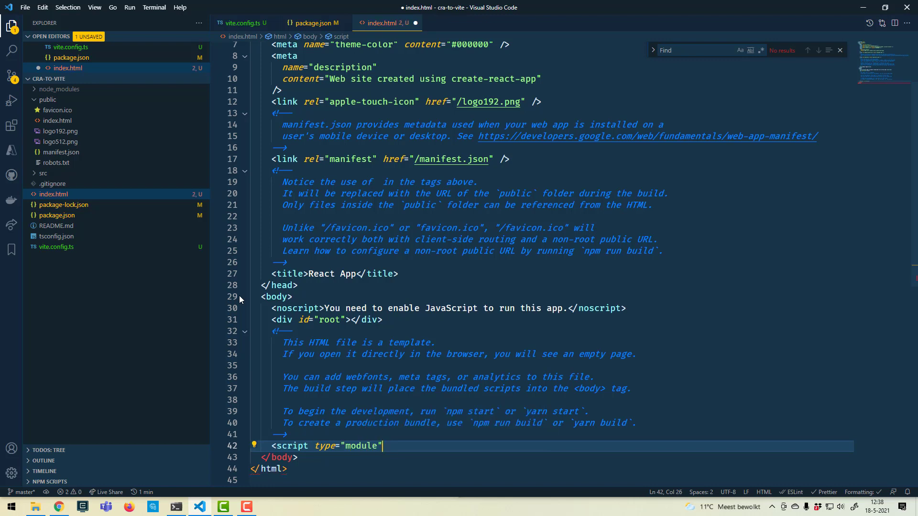
pyautogui.write('src=""')
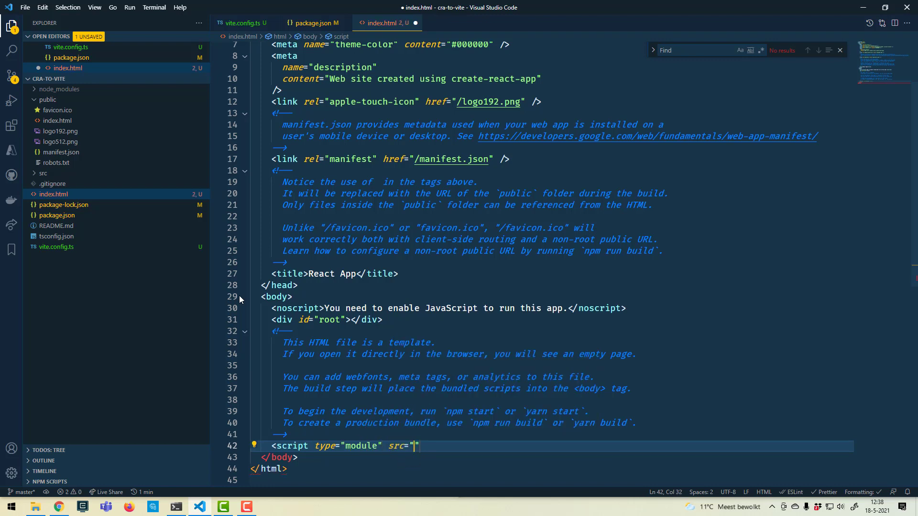
pyautogui.write('/src/i')
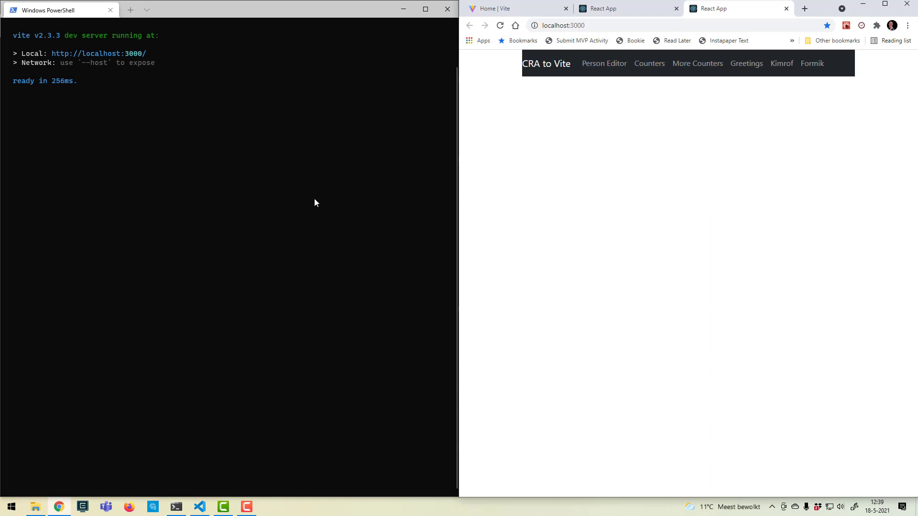
# View the Person Editor and Counters pages, stop the server with Ctrl+C and relaunch it with npm run vite.
pyautogui.click(604, 63)
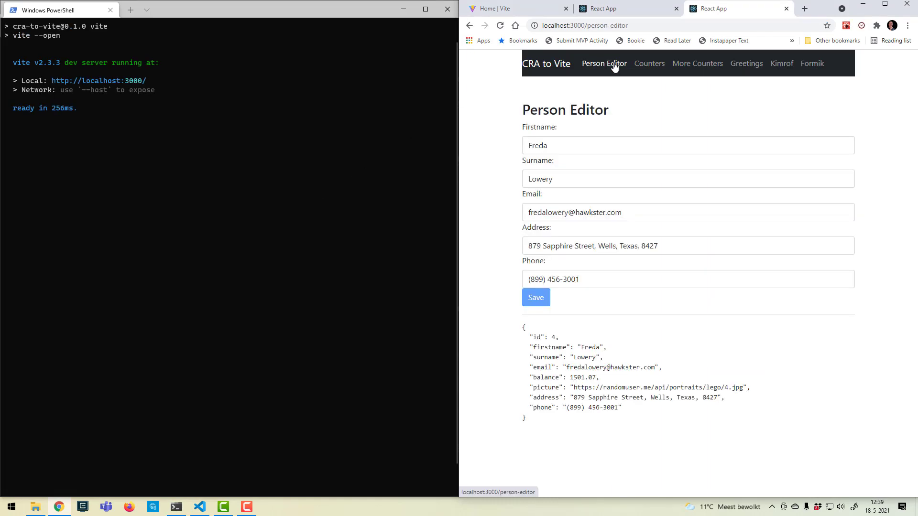
pyautogui.click(645, 63)
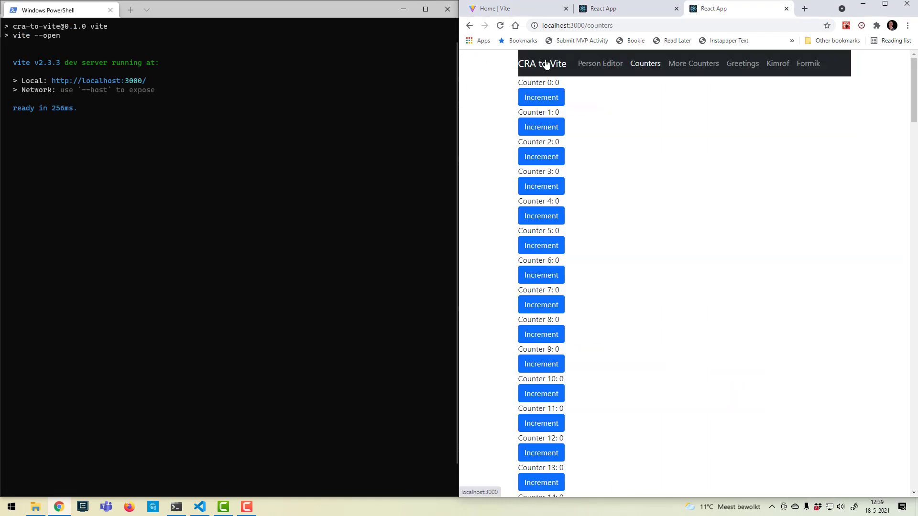
pyautogui.press('ctrl+c')
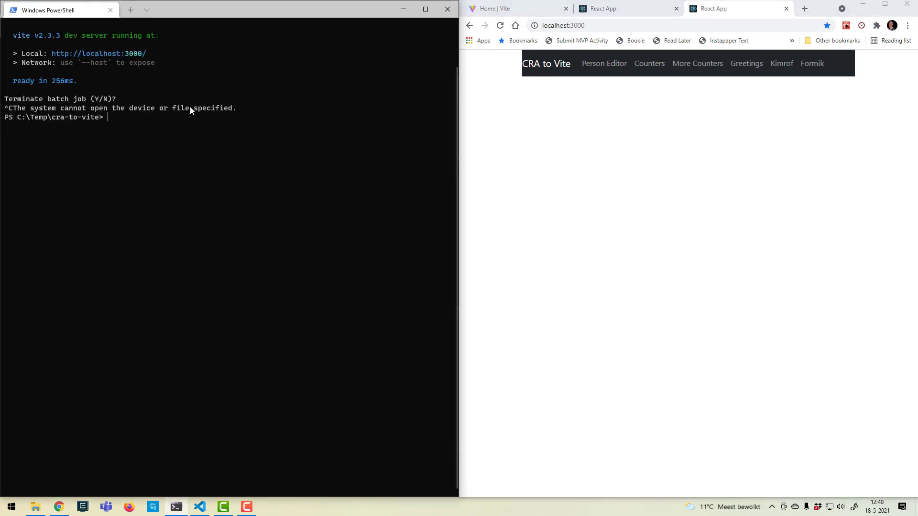
pyautogui.write('npm run vite')
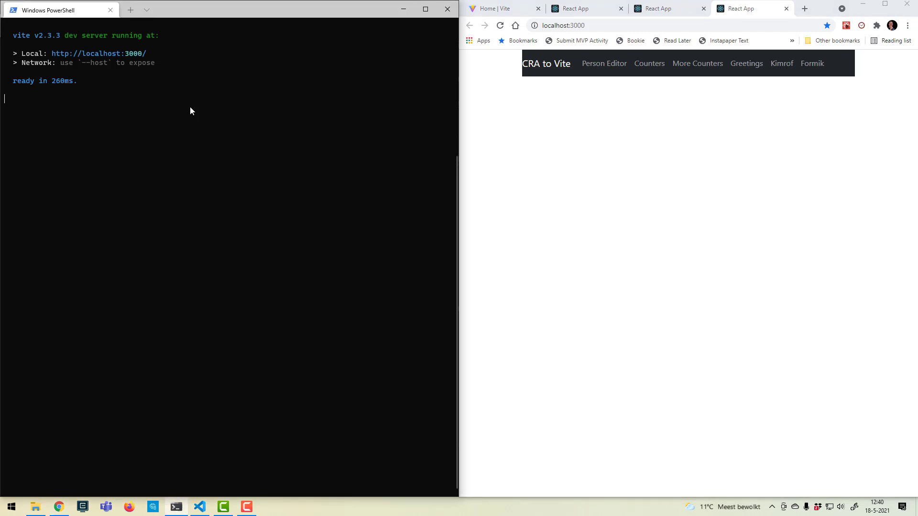
# Stop the Vite dev server with Ctrl+C and switch to the Vite documentation home page.
pyautogui.press('Ctrl+c')
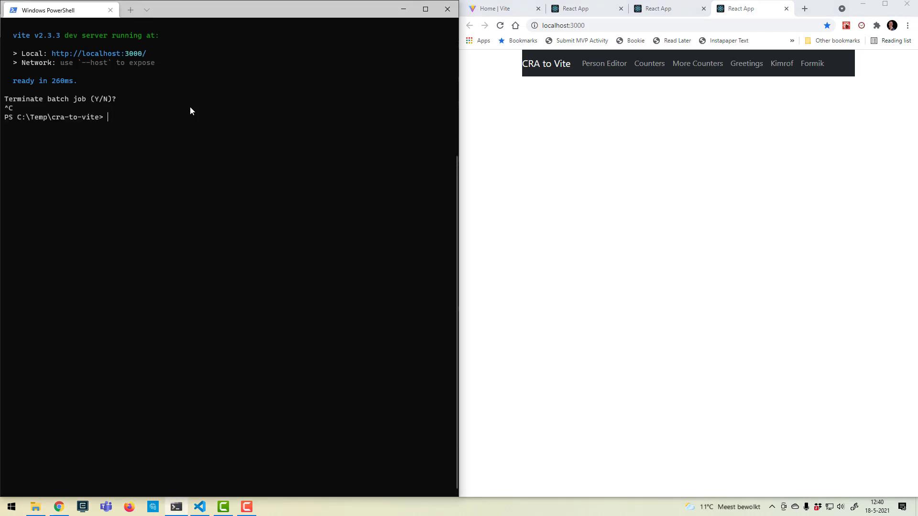
pyautogui.click(493, 8)
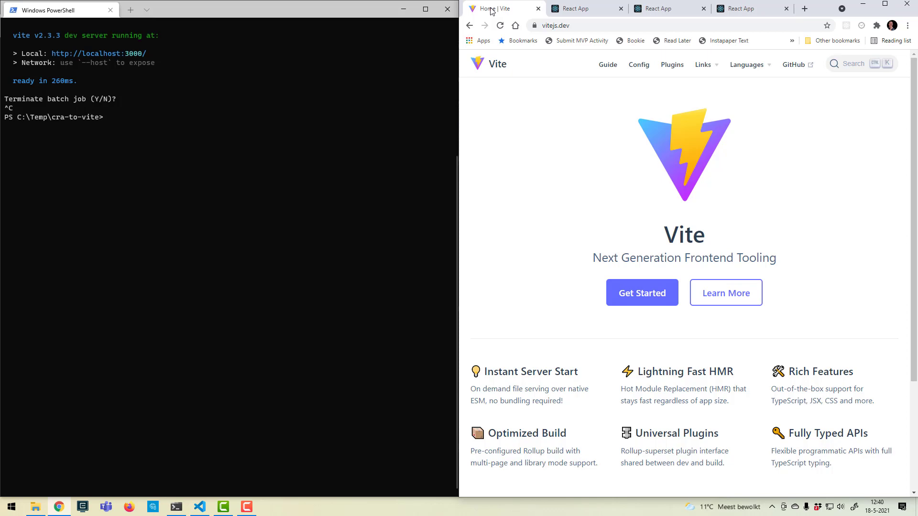
# Open the Env Variables and Modes guide at its .env Files section and highlight the VITE prefix in the example.
pyautogui.click(608, 65)
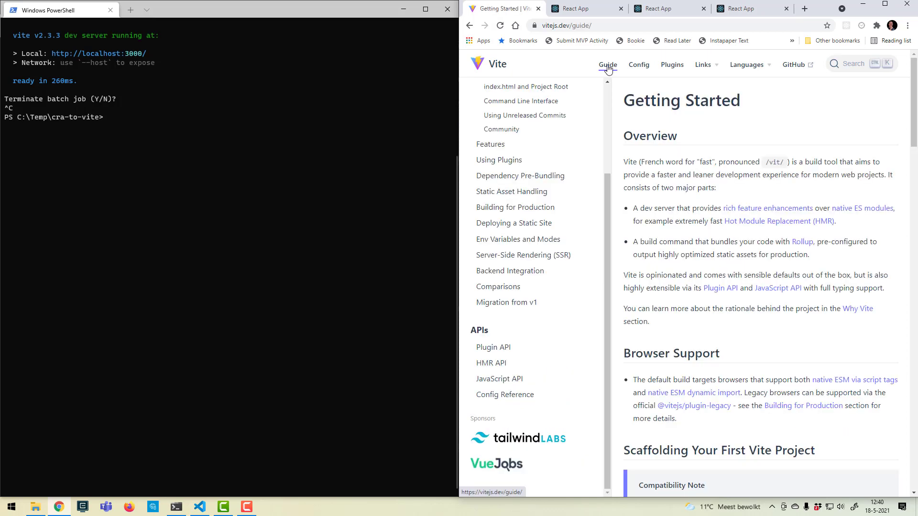
pyautogui.moveTo(510, 241)
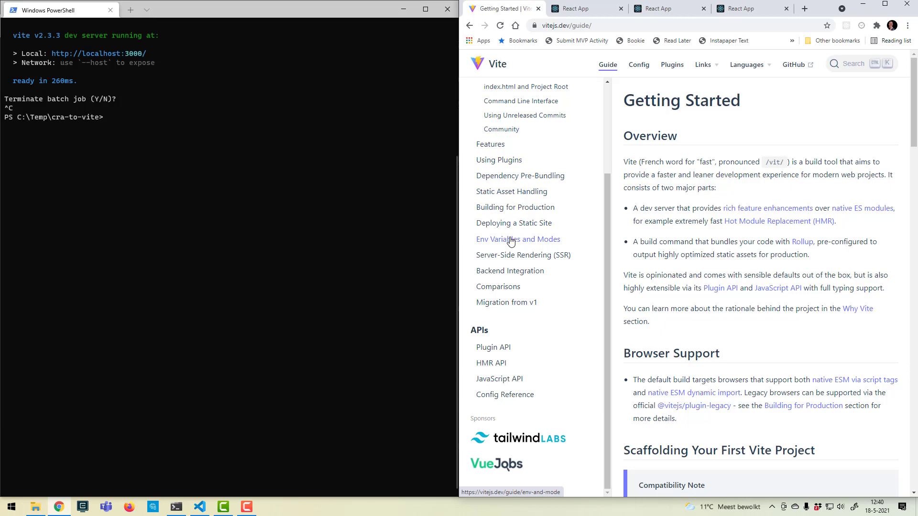
pyautogui.click(517, 239)
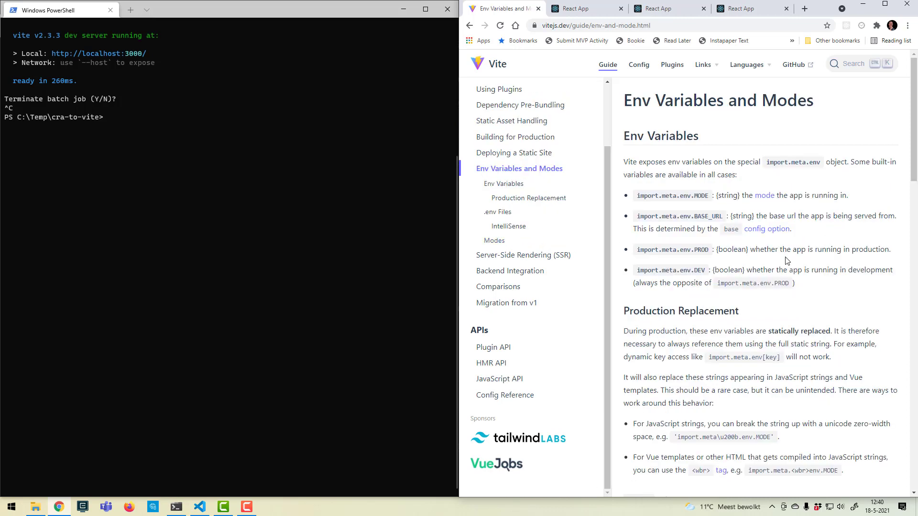
pyautogui.click(528, 197)
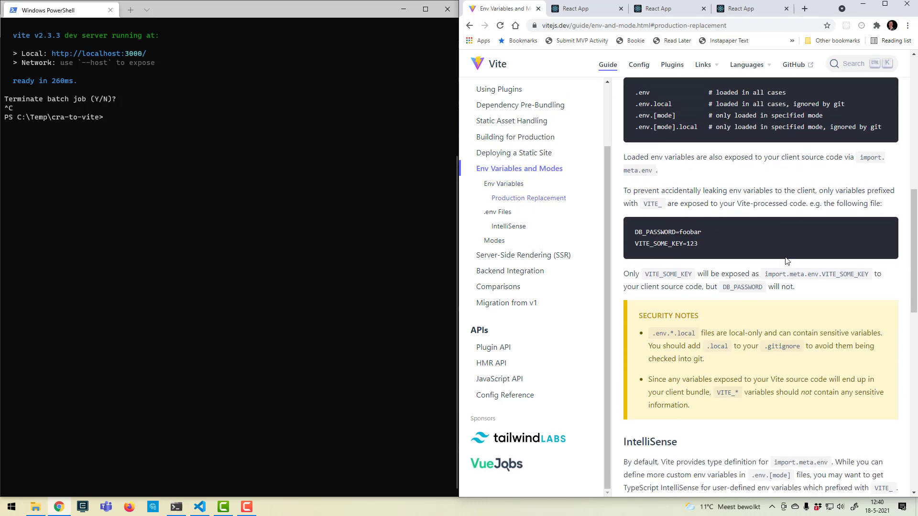
pyautogui.click(497, 212)
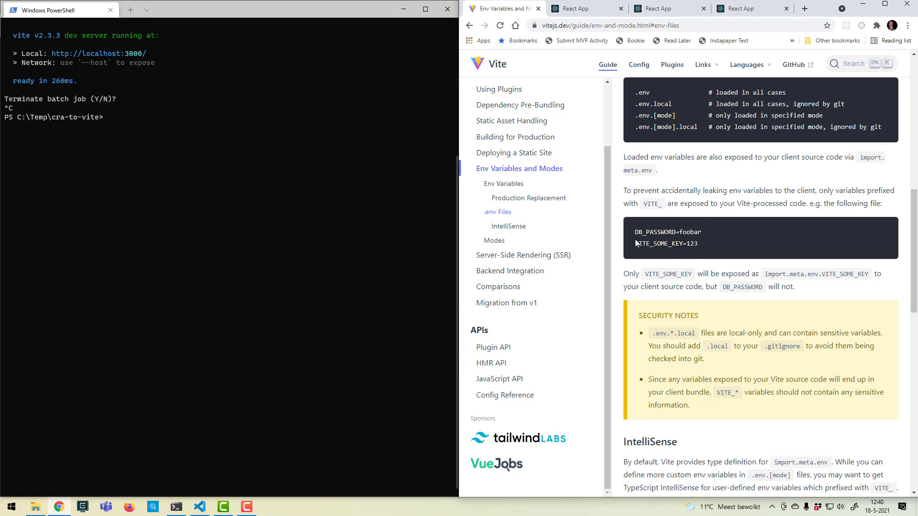
pyautogui.doubleClick(642, 244)
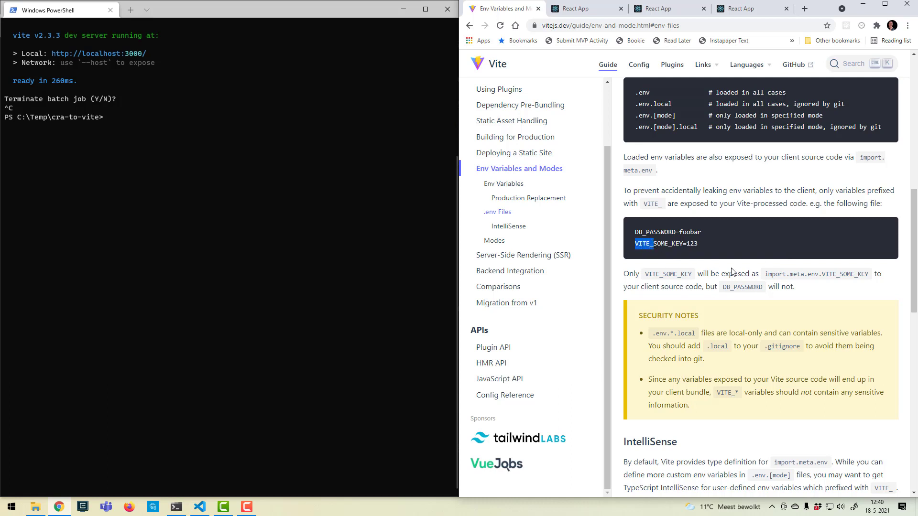
pyautogui.moveTo(736, 268)
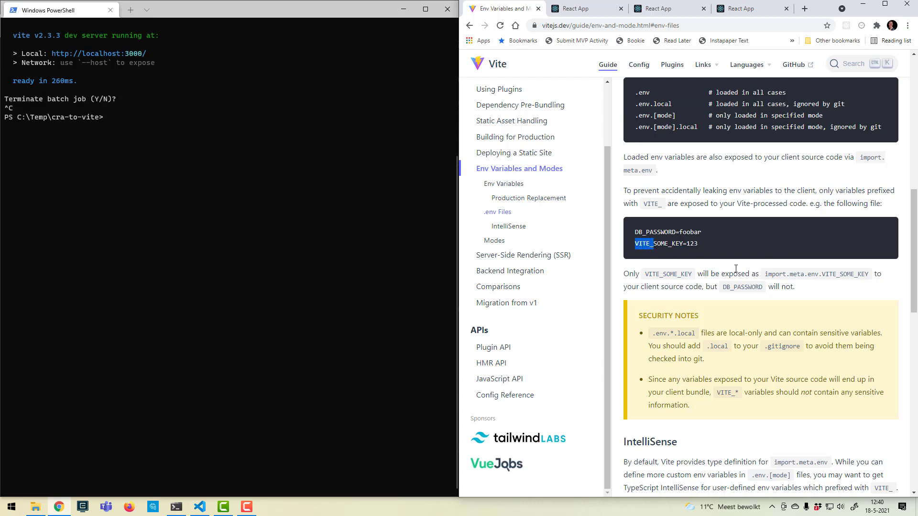